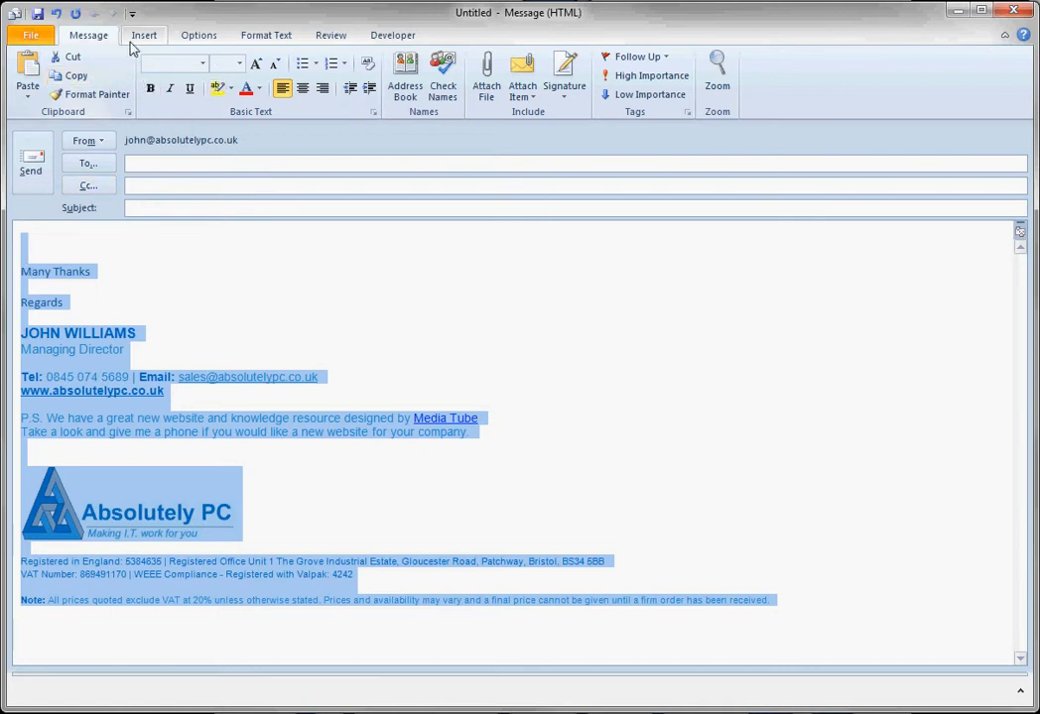
# - Open the Signatures and Stationery dialog from the Insert tab's Signature menu
pyautogui.click(142, 34)
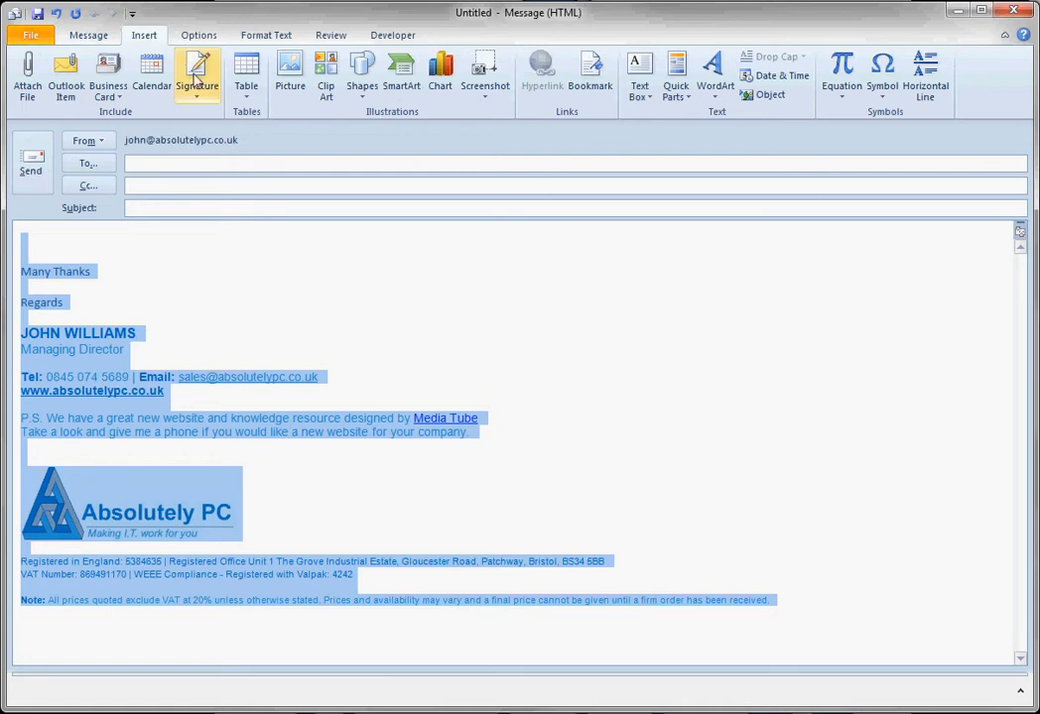
pyautogui.click(195, 71)
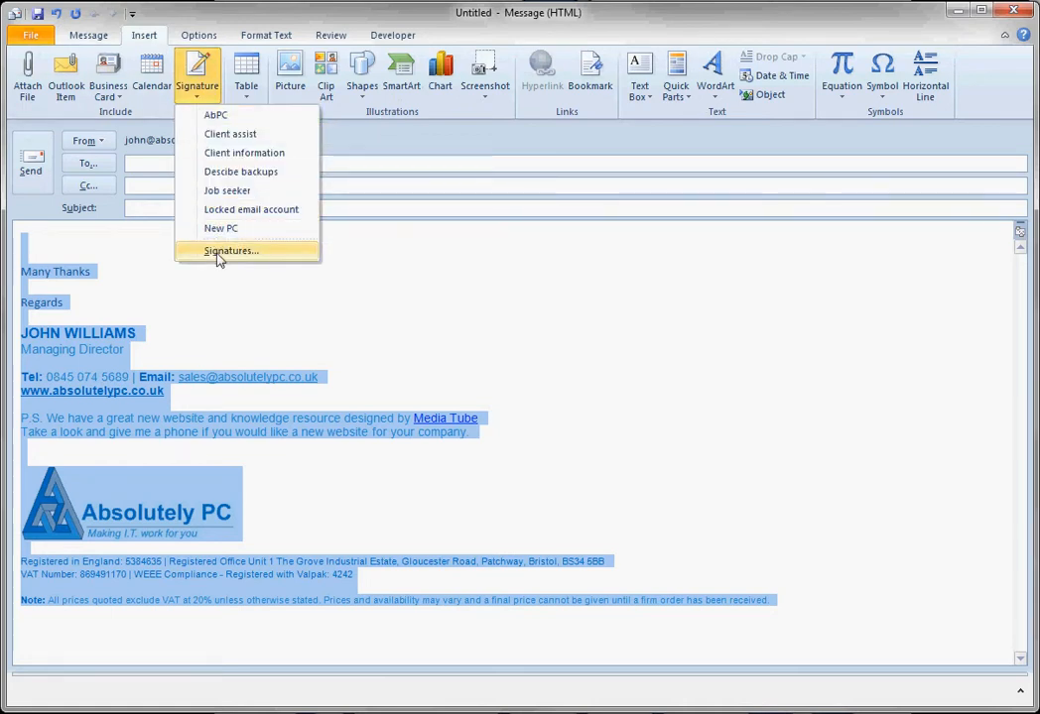
pyautogui.moveTo(220, 228)
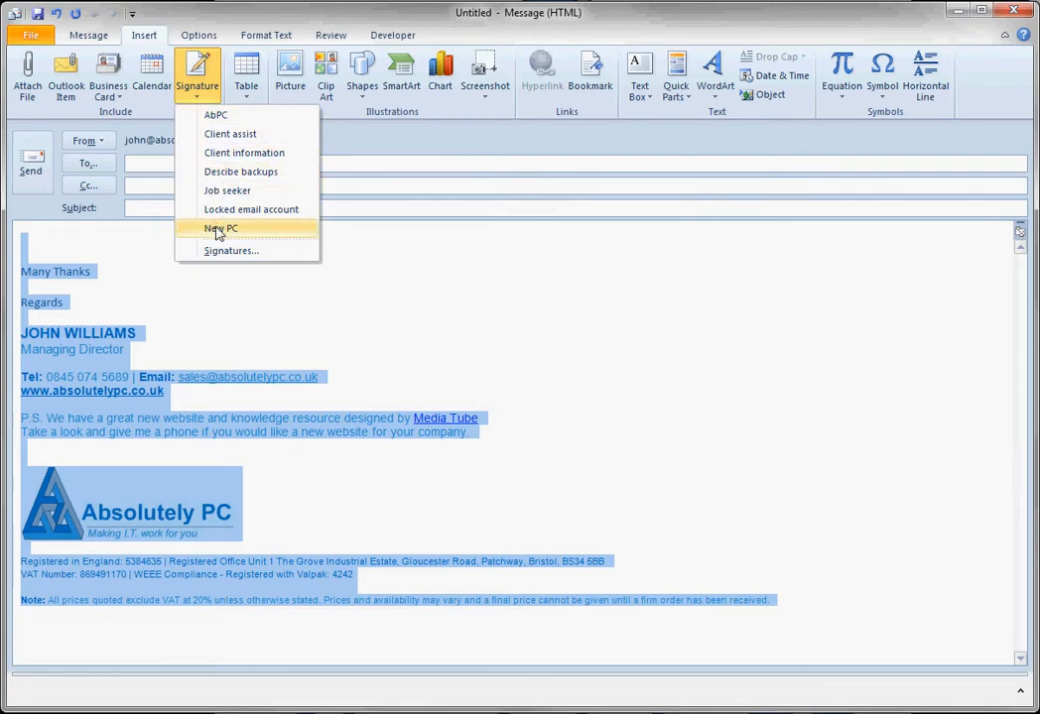
pyautogui.moveTo(229, 250)
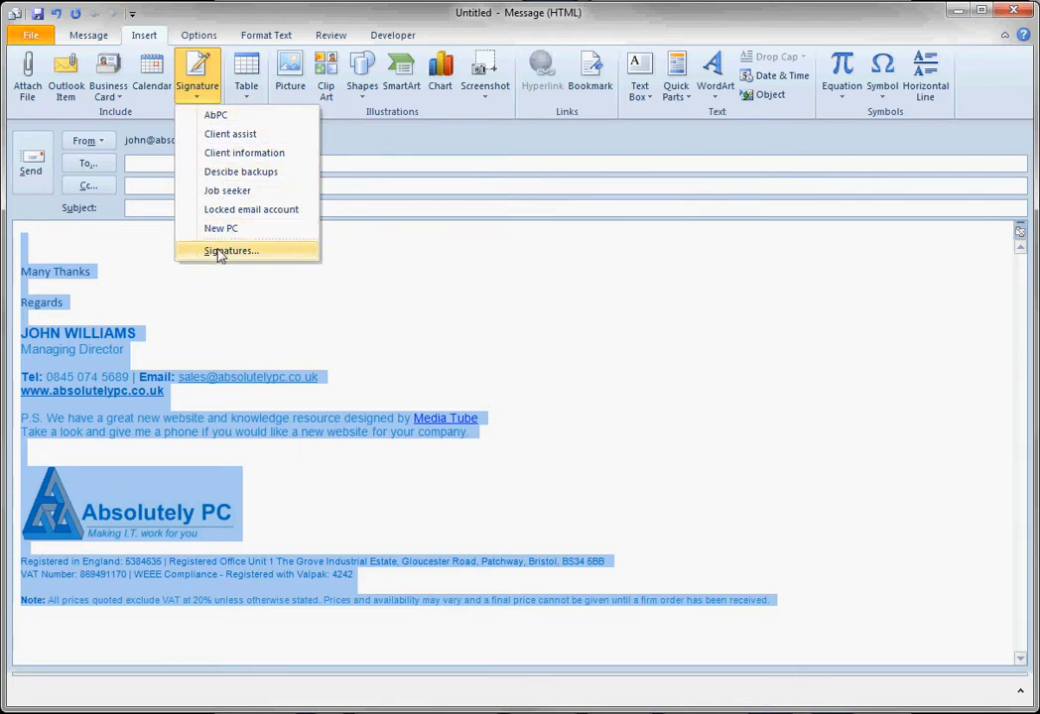
pyautogui.click(231, 250)
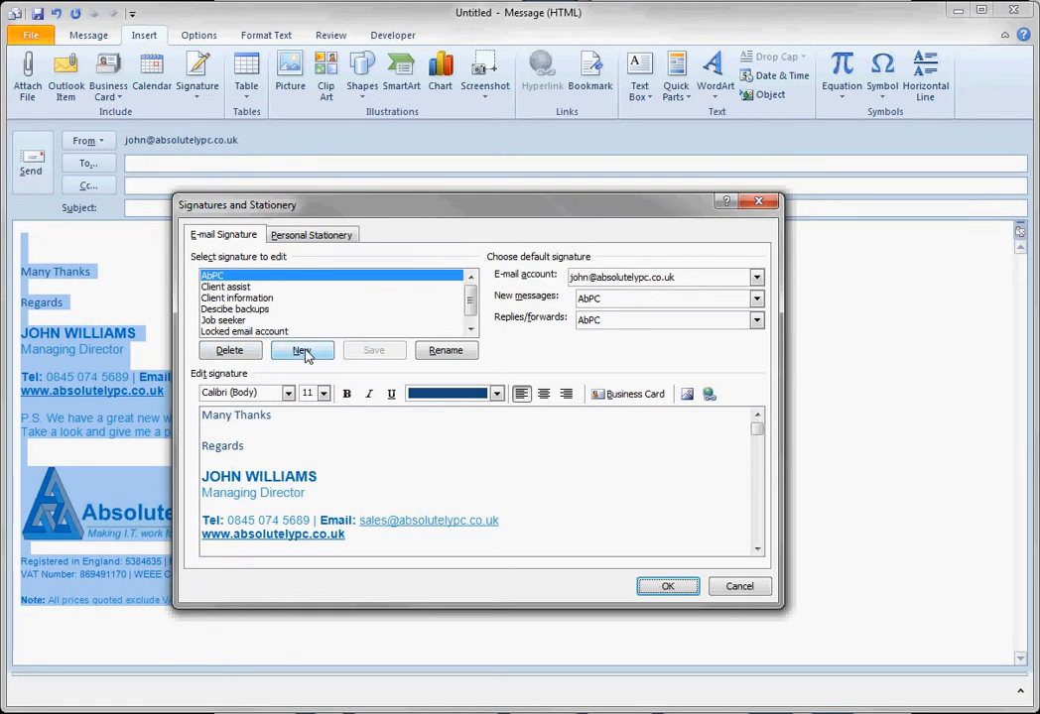
# - Add a new signature named 'Directions'
pyautogui.click(302, 350)
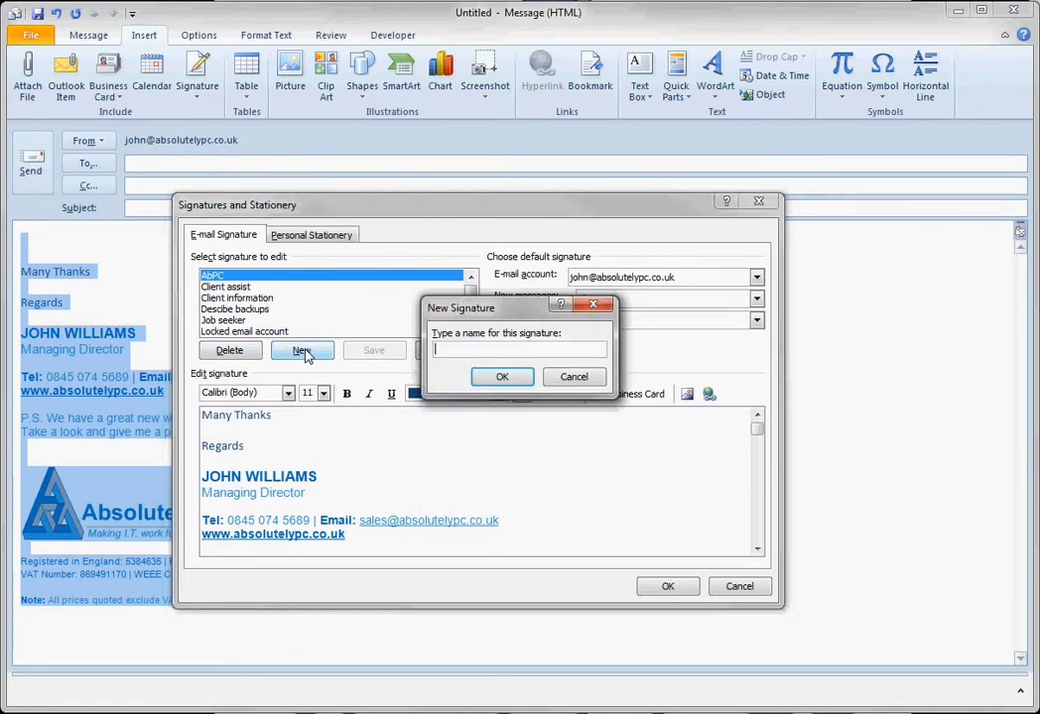
pyautogui.write('Direct')
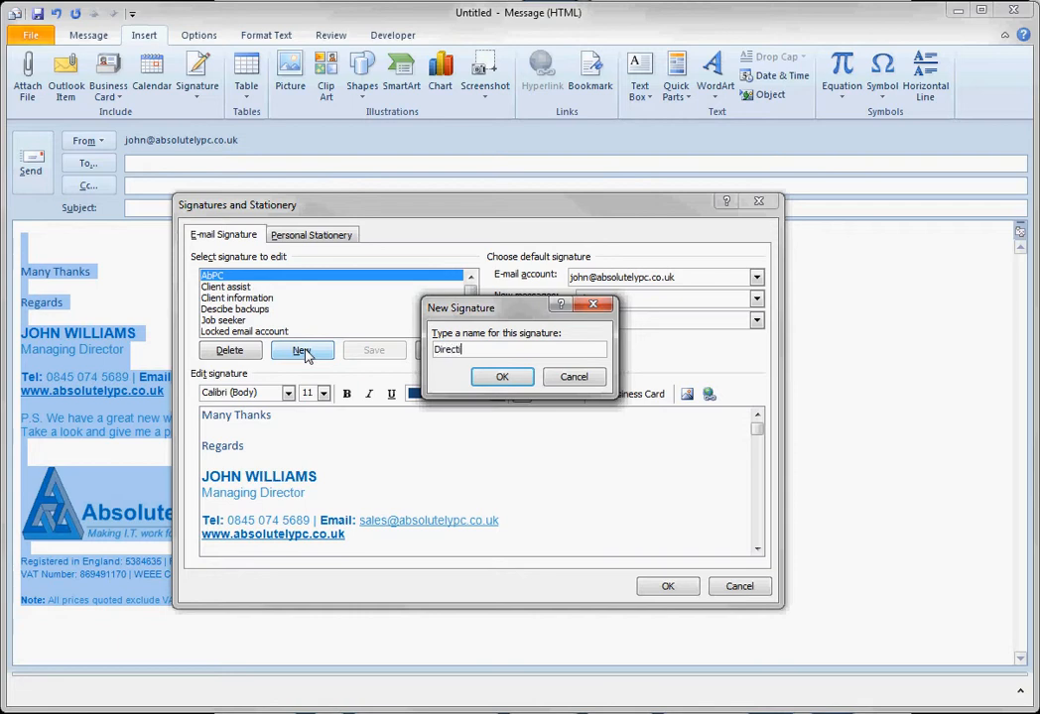
pyautogui.click(501, 376)
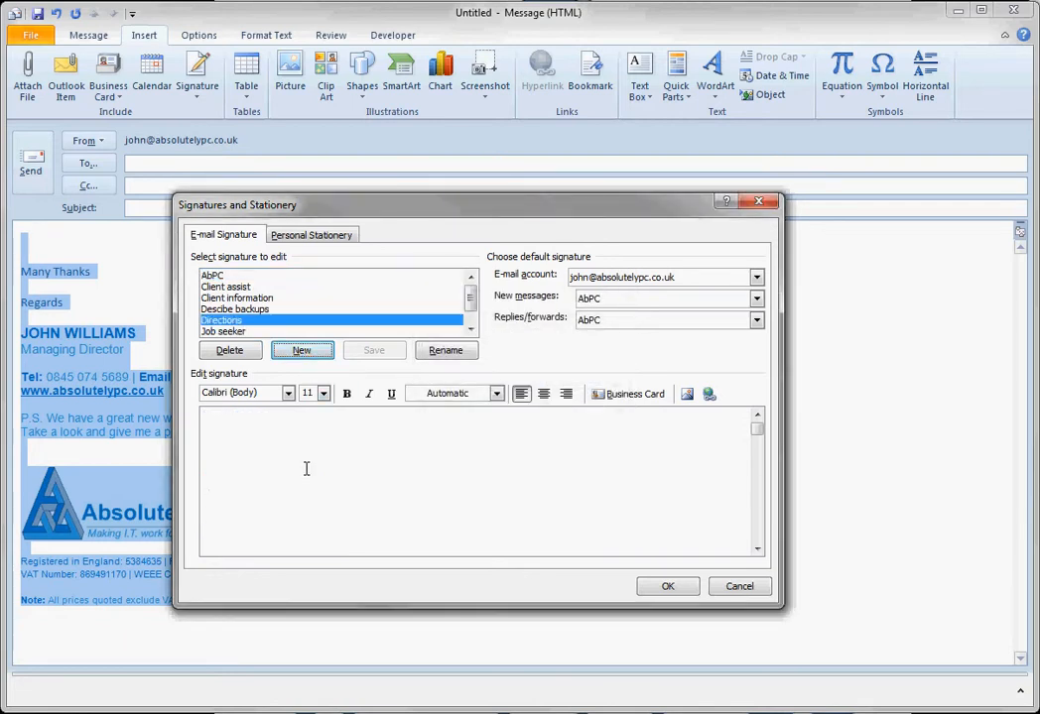
# - Paste the bulleted Absolutely PC office directions into the Directions signature and save
pyautogui.rightClick(306, 468)
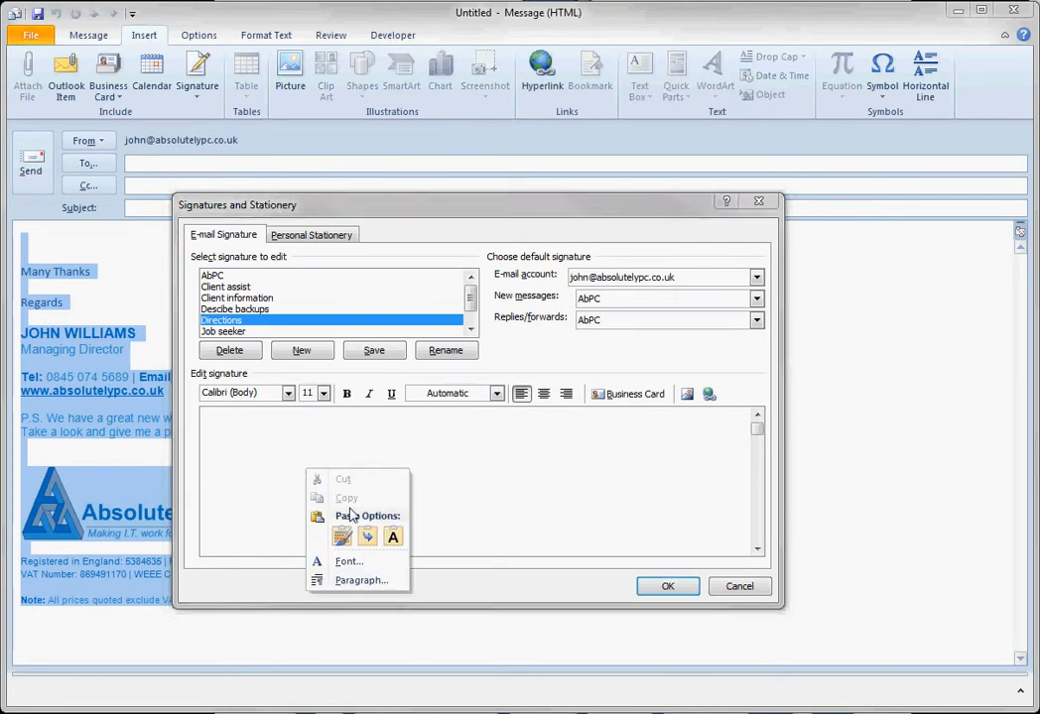
pyautogui.click(236, 468)
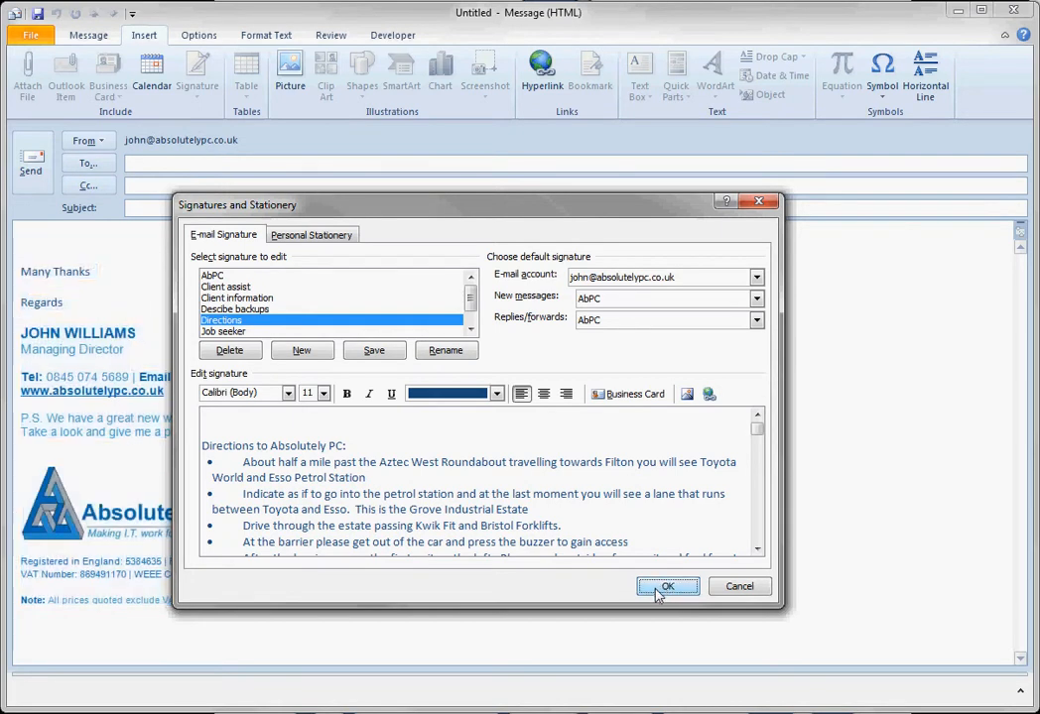
pyautogui.click(667, 586)
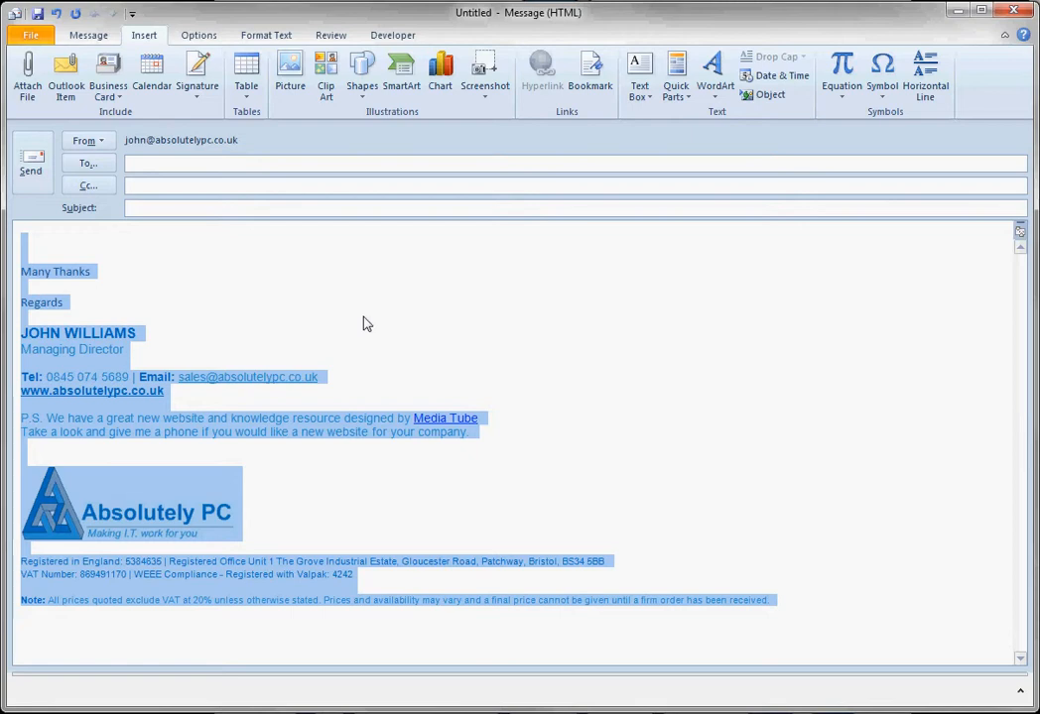
# - Insert the Directions signature above 'Many Thanks' and begin typing the greeting 'Dea'
pyautogui.click(154, 266)
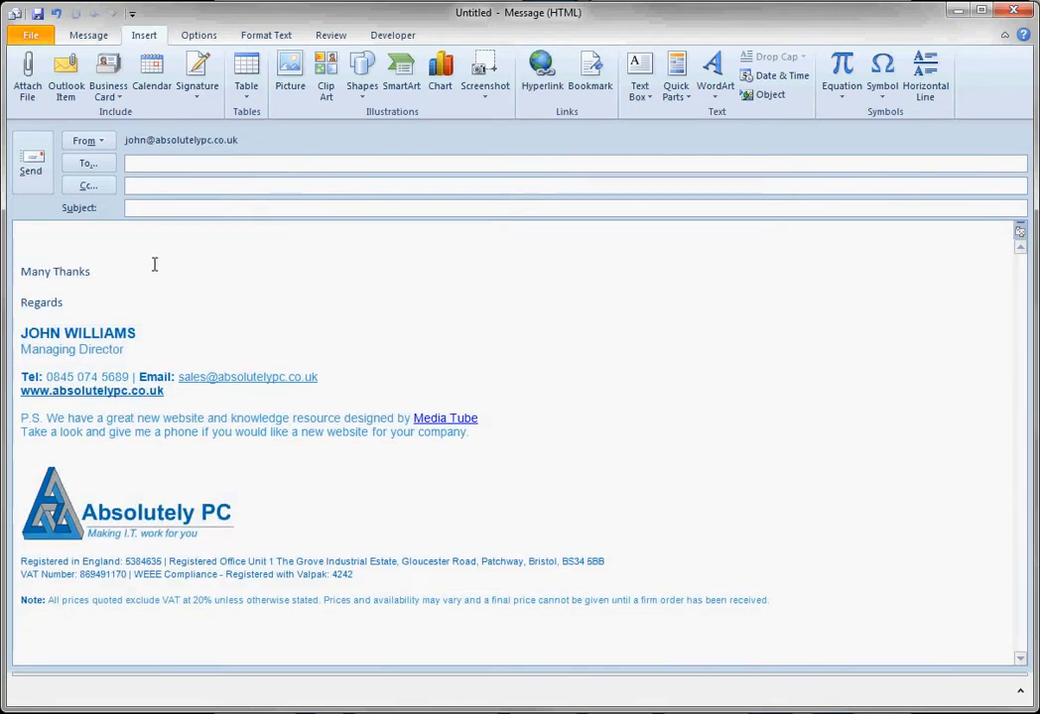
pyautogui.moveTo(202, 73)
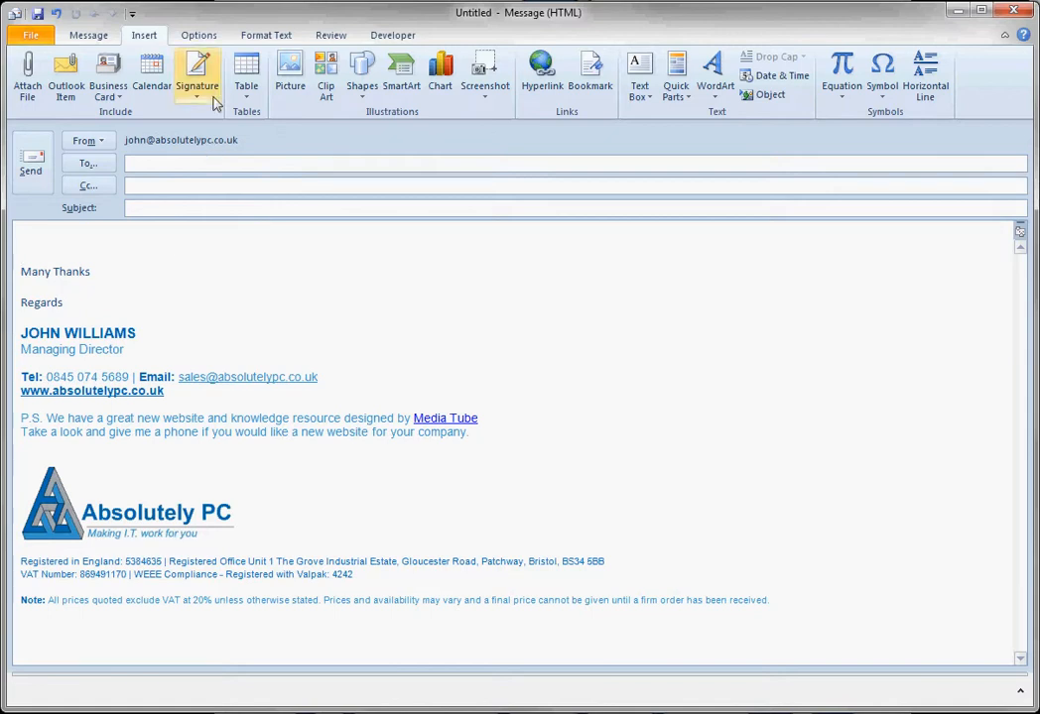
pyautogui.click(198, 73)
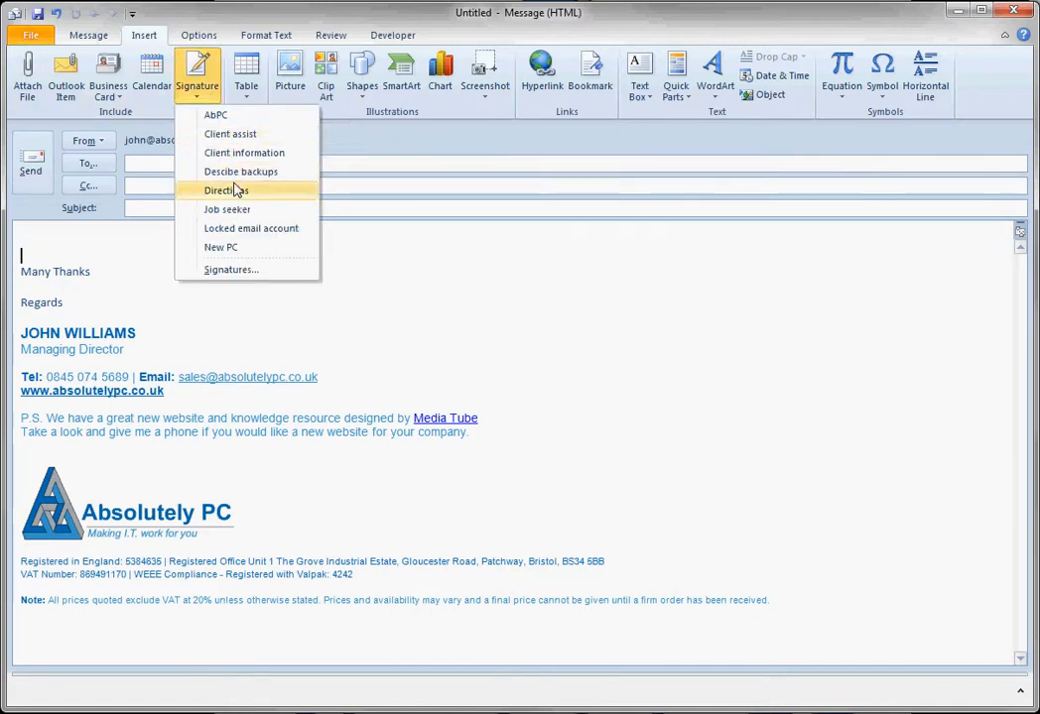
pyautogui.click(225, 190)
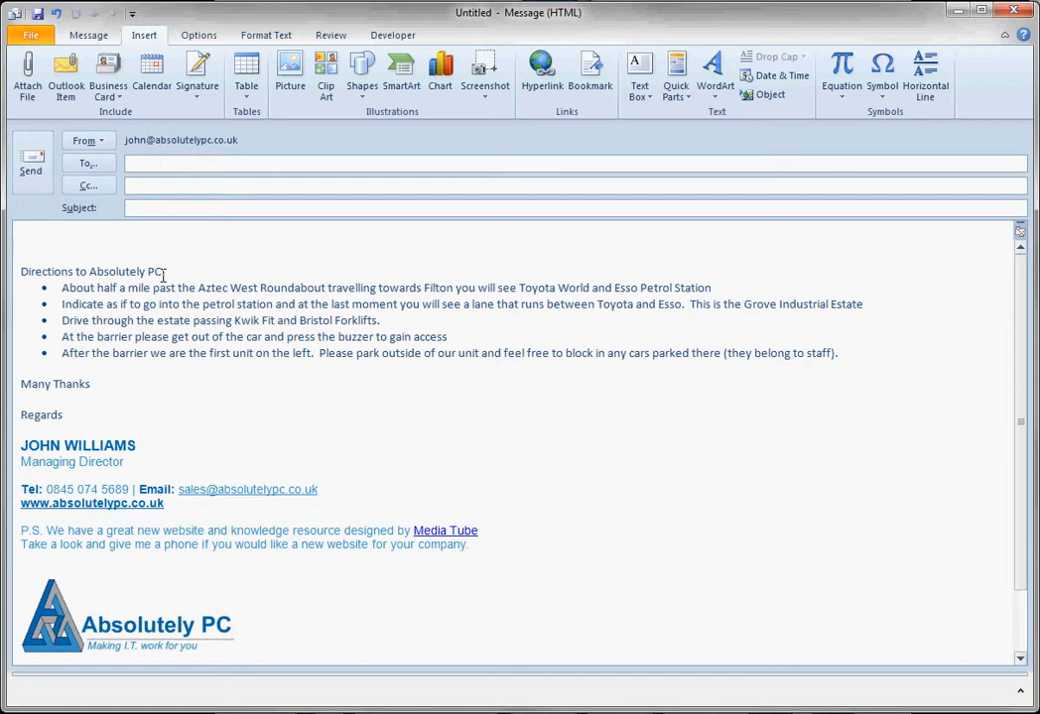
pyautogui.write('Dea')
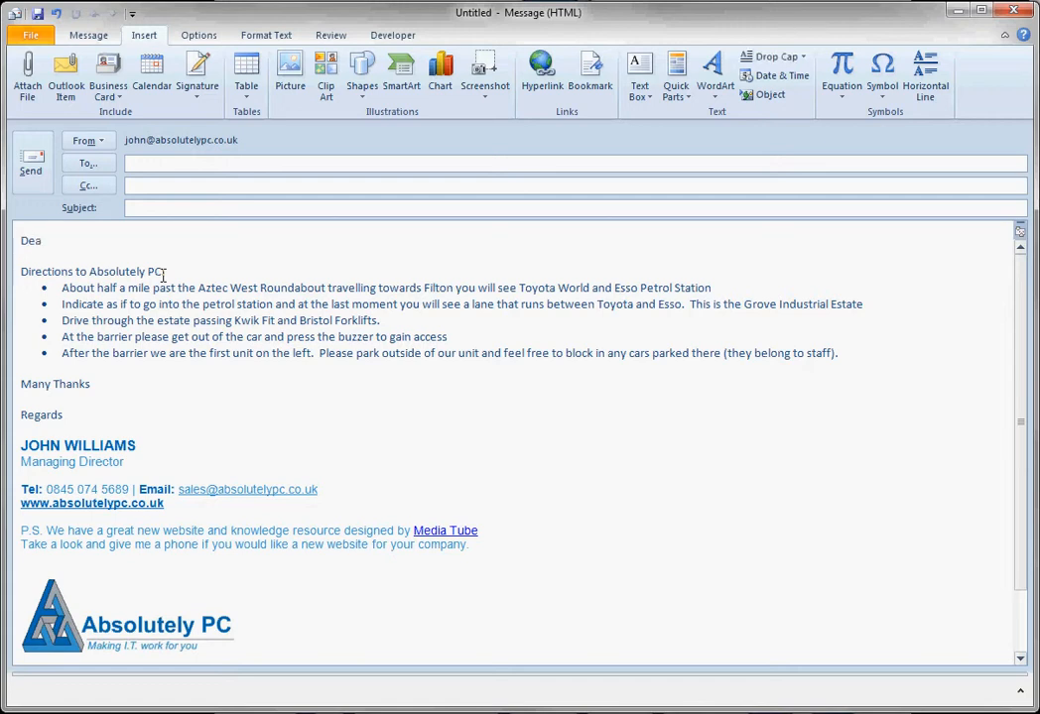